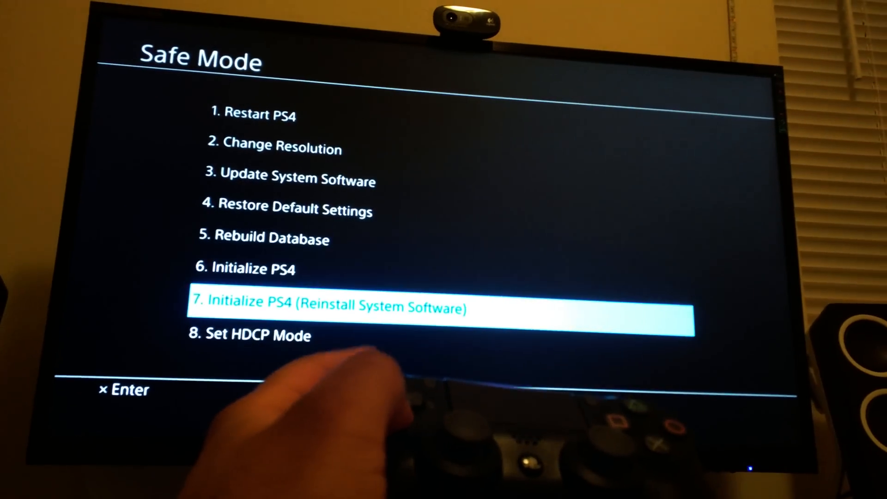
# Change the HDCP mode from Automatic to HDCP 1.4 Only, reaching the restart confirmation
pyautogui.press('Down')
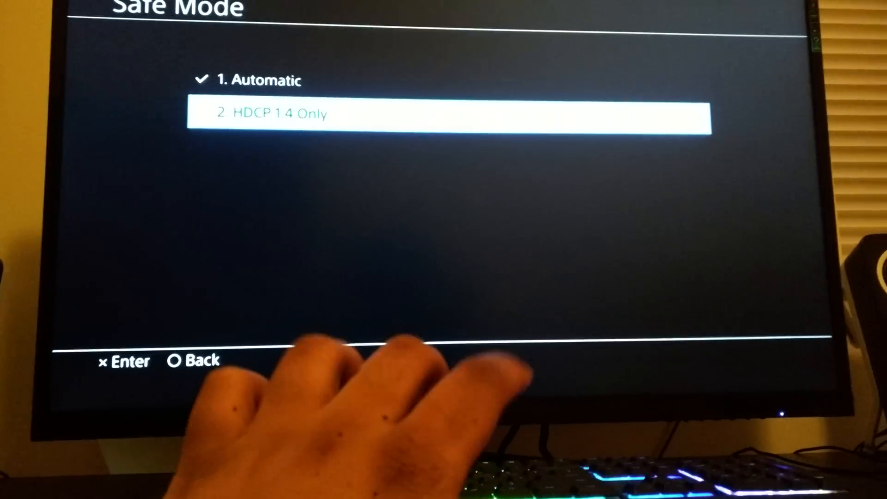
pyautogui.click(447, 114)
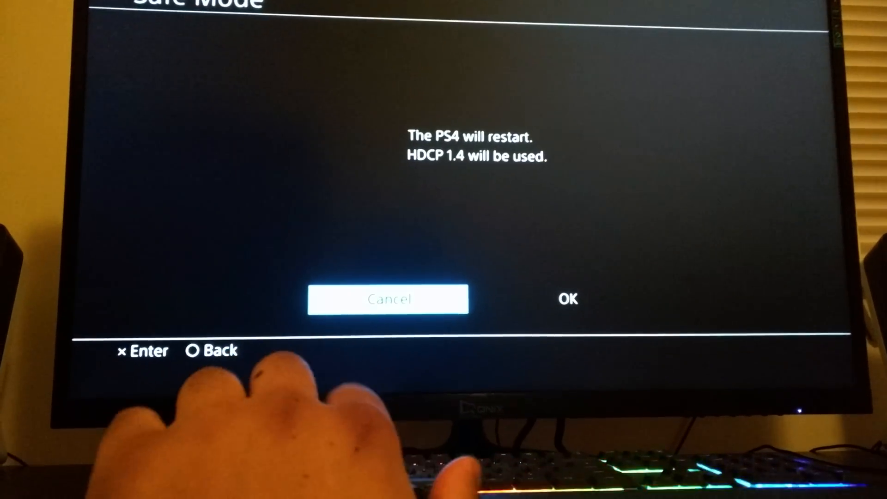